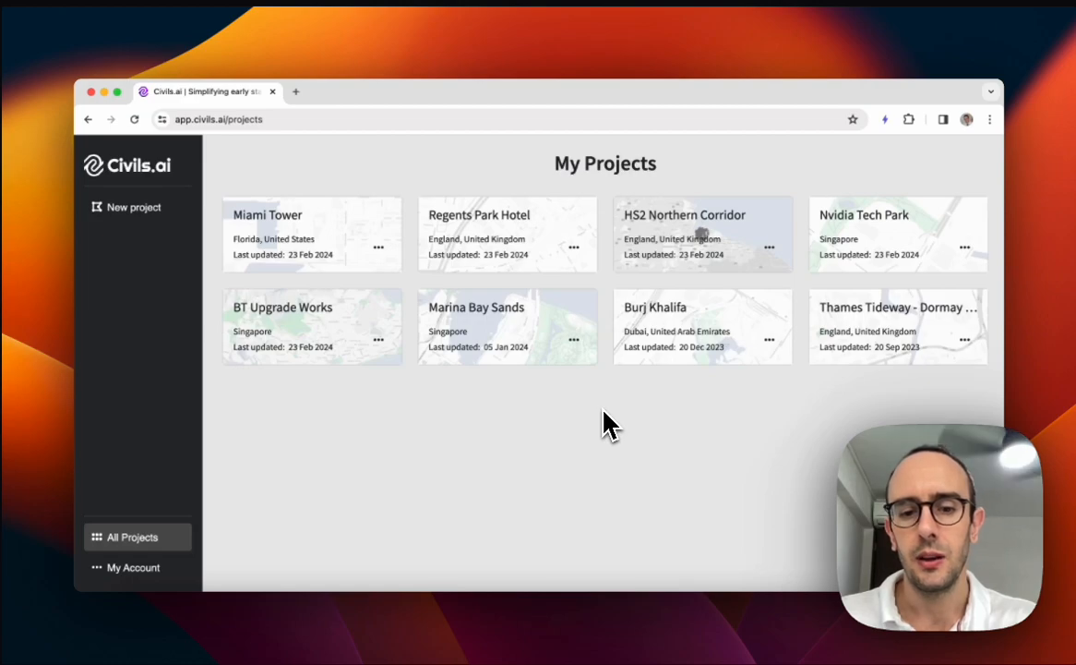
{"action": "mouse_move", "coordinate": [388, 461]}
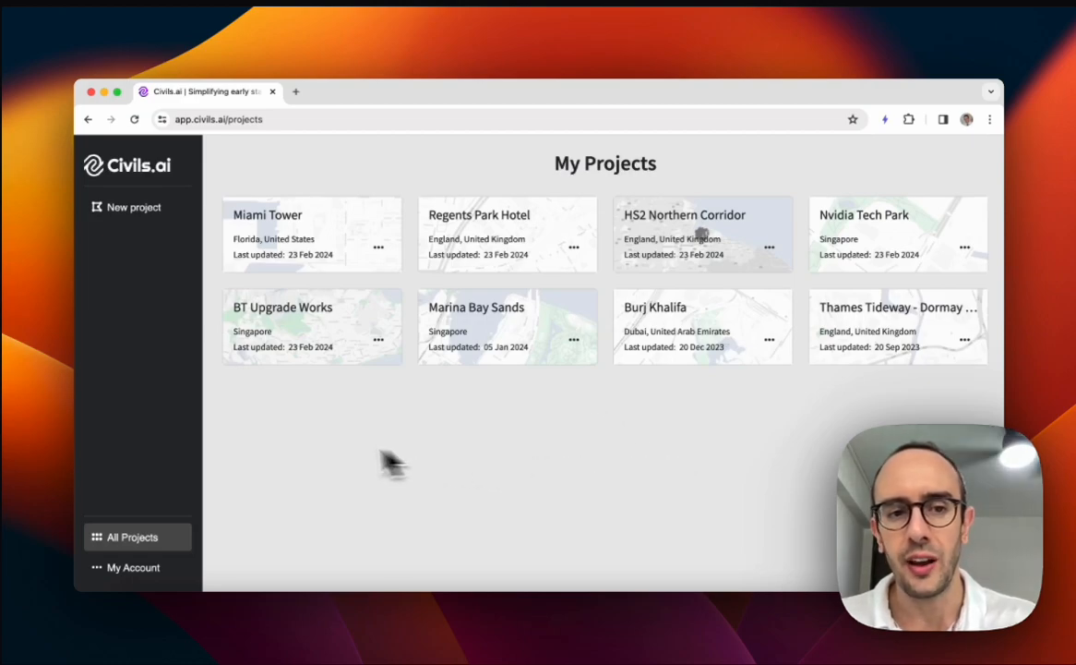
{"action": "mouse_move", "coordinate": [981, 189]}
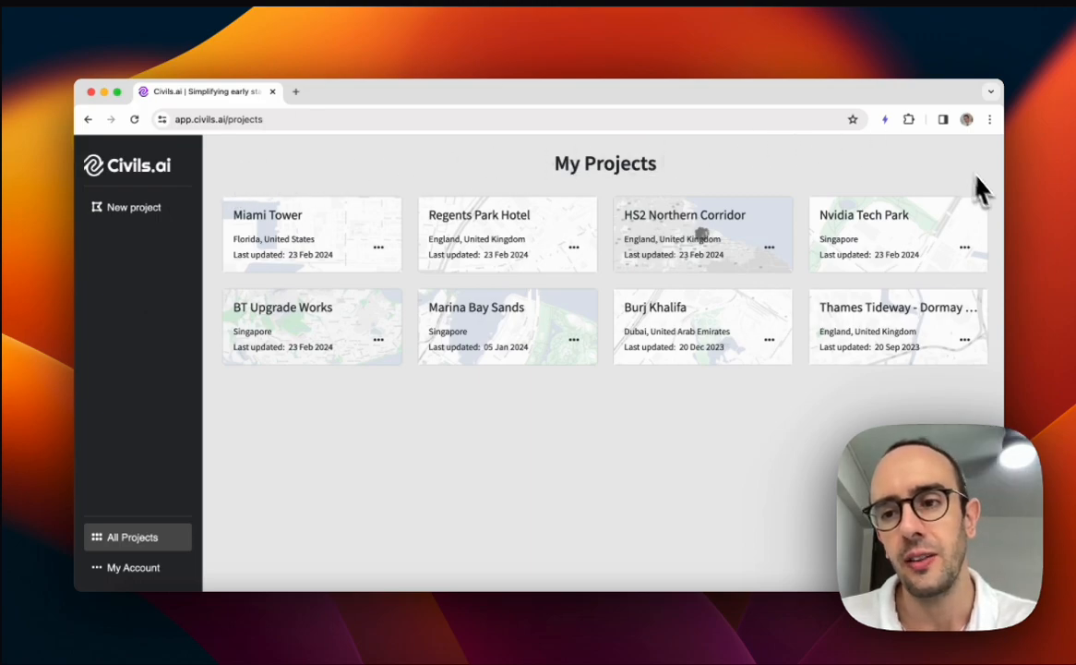
{"action": "mouse_move", "coordinate": [922, 257]}
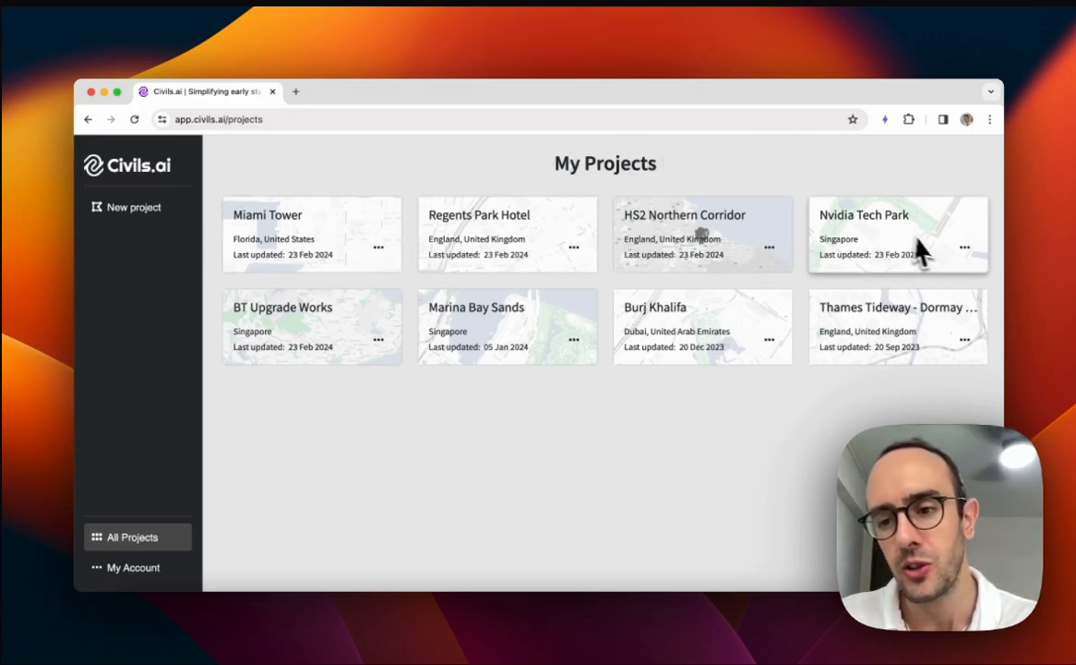
{"action": "mouse_move", "coordinate": [662, 257]}
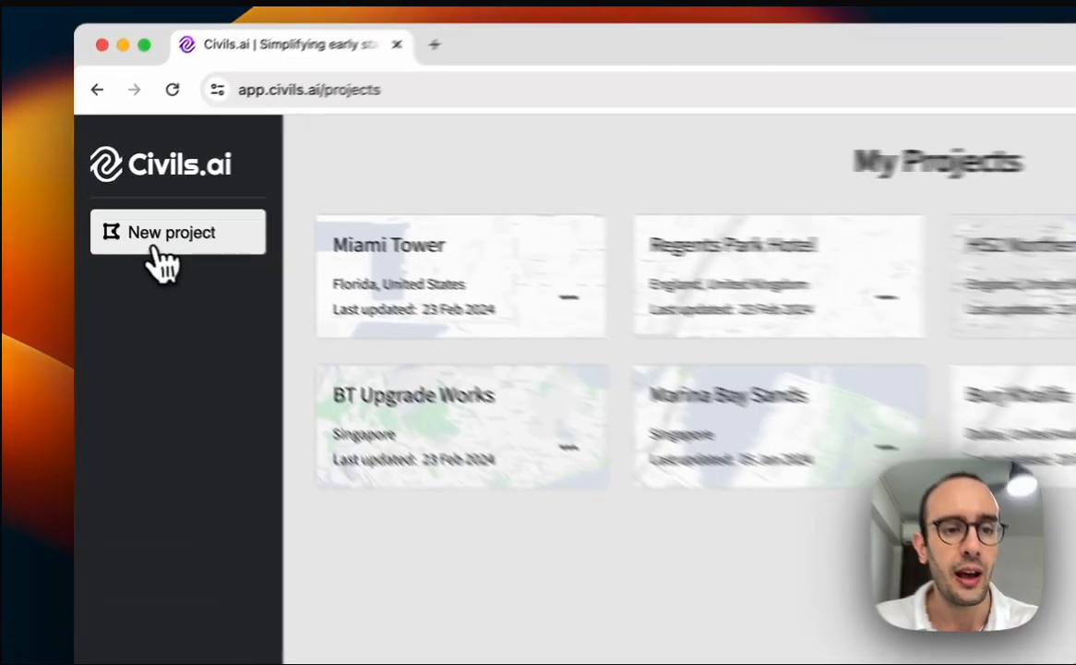
- Open the Burj Khalifa Automations project page showing the site map and upload area
{"action": "left_click", "coordinate": [171, 231]}
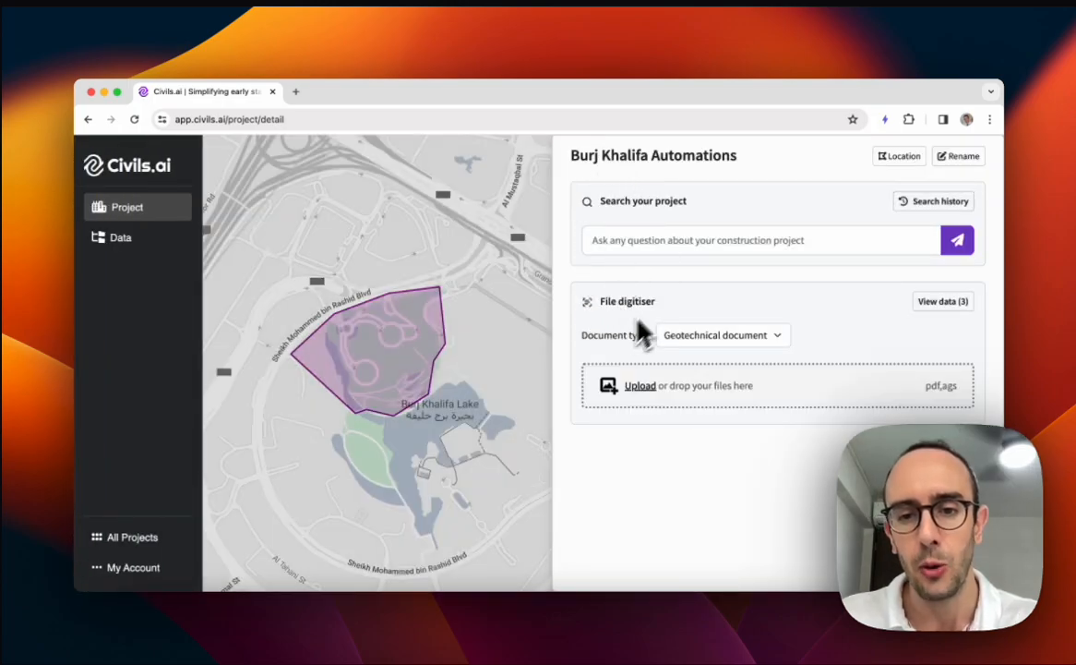
{"action": "mouse_move", "coordinate": [617, 475]}
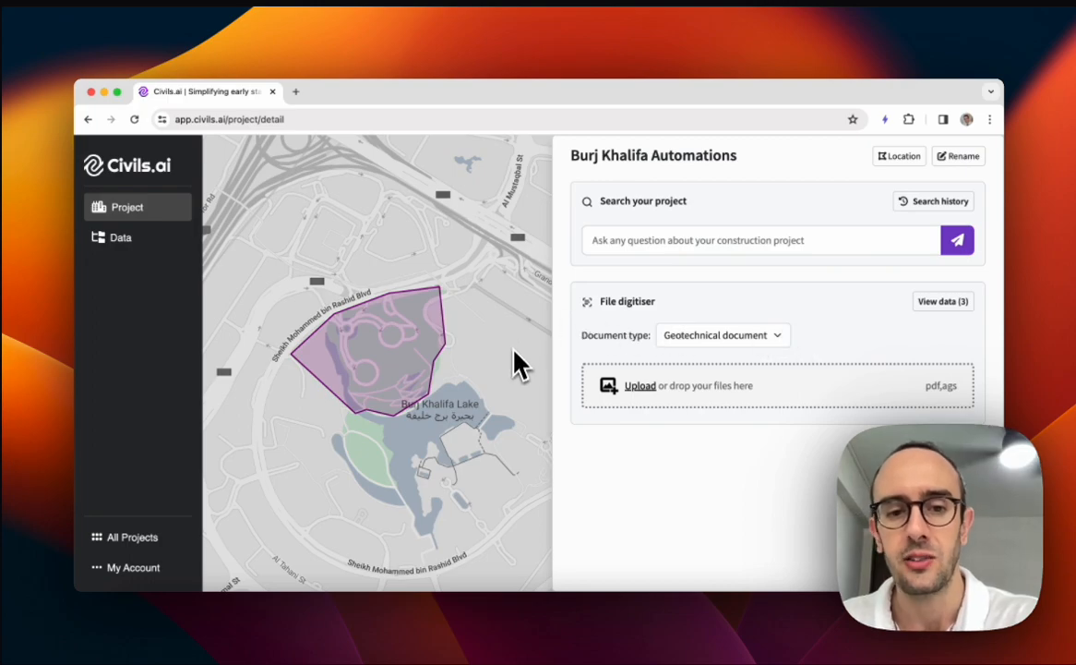
{"action": "mouse_move", "coordinate": [517, 389]}
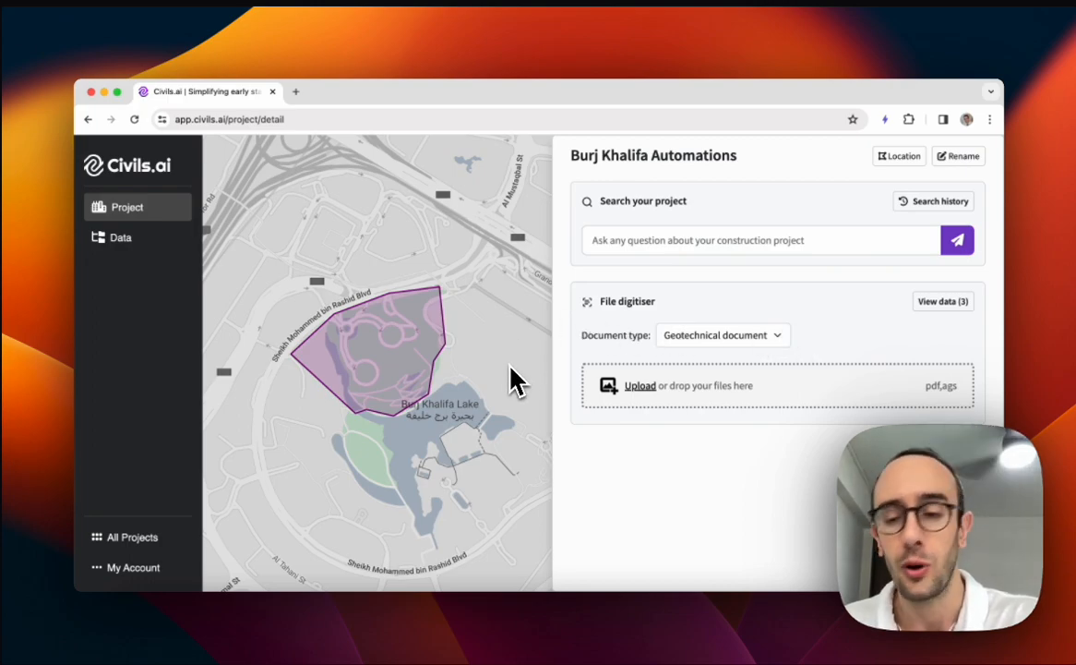
{"action": "mouse_move", "coordinate": [649, 468]}
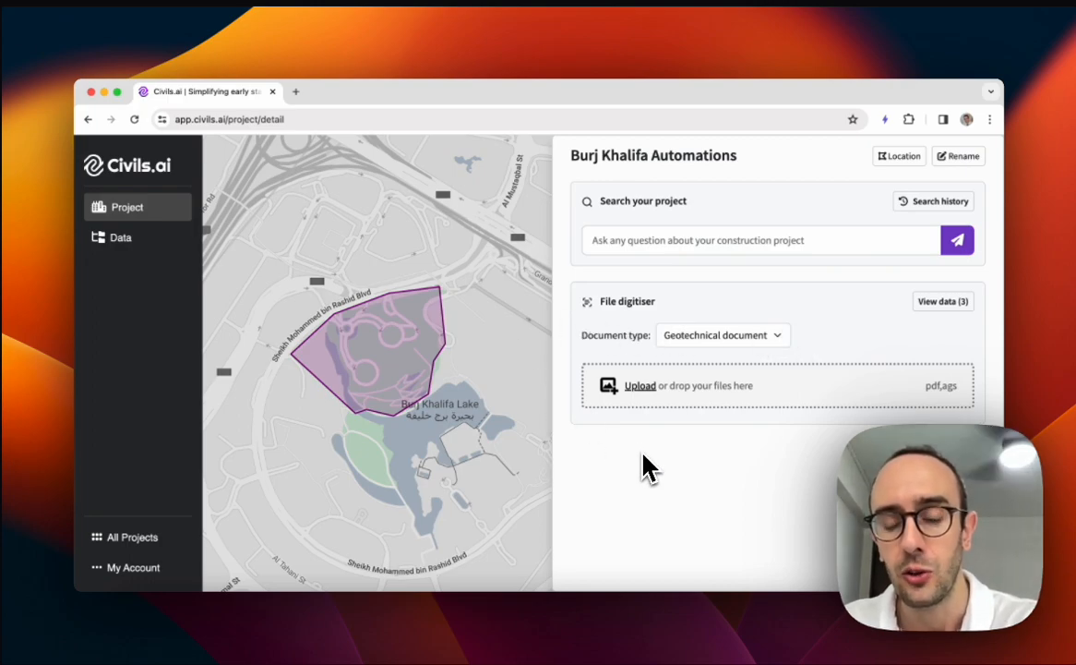
{"action": "mouse_move", "coordinate": [842, 406]}
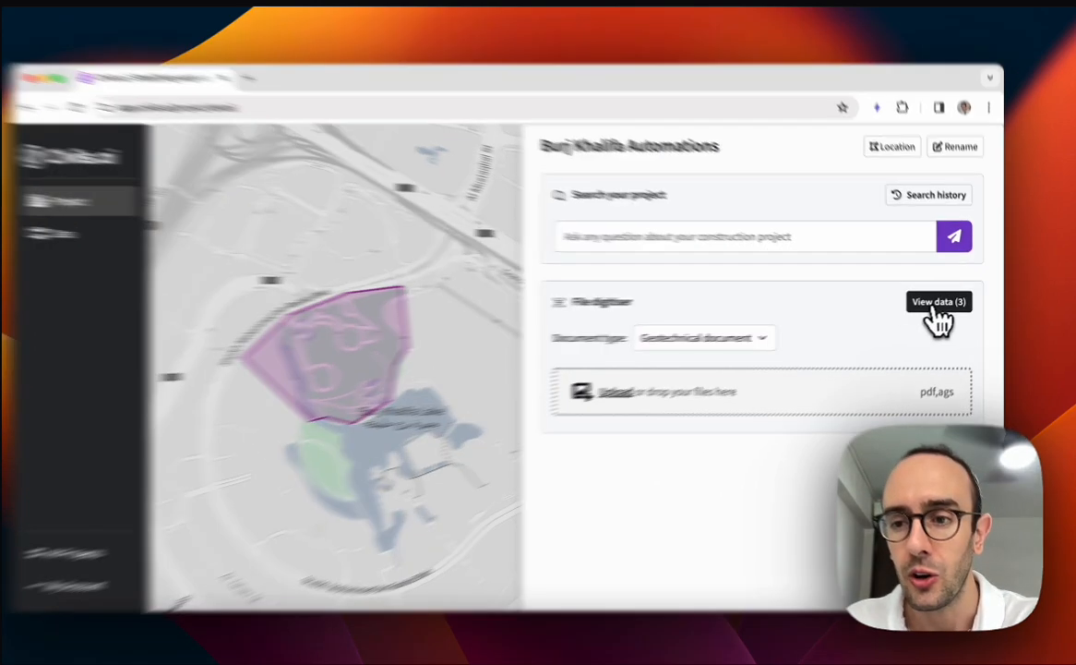
- List the project's three uploaded PDFs and download the first one
{"action": "left_click", "coordinate": [939, 302]}
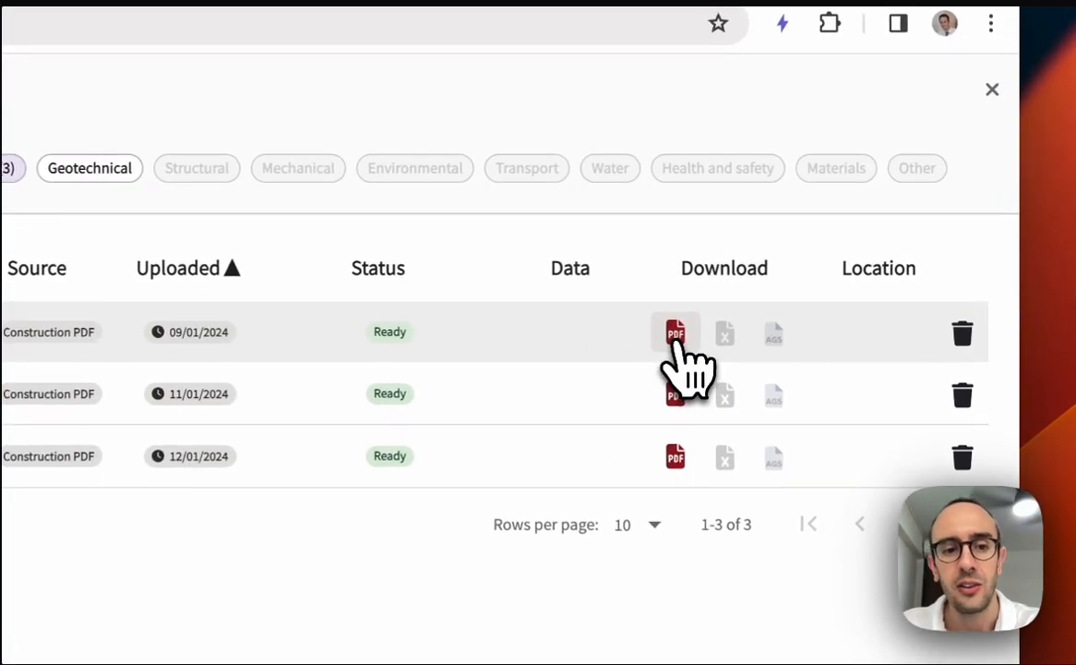
{"action": "left_click", "coordinate": [674, 332]}
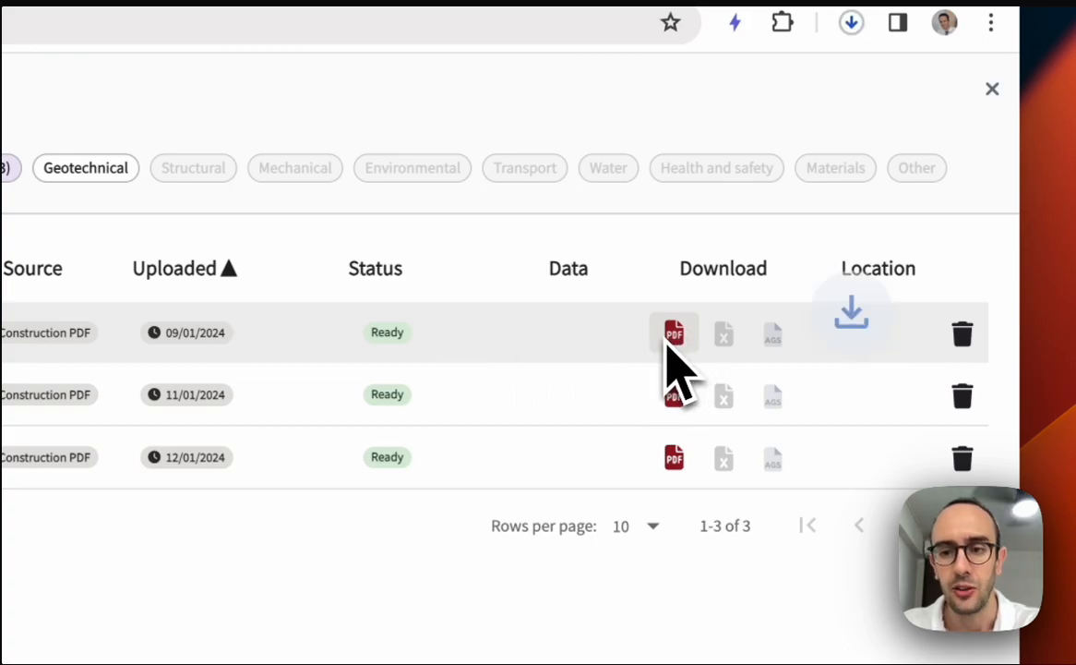
- Open the downloaded Burj Khalifa PDF and scroll through to page 9 of 12
{"action": "left_click", "coordinate": [673, 332]}
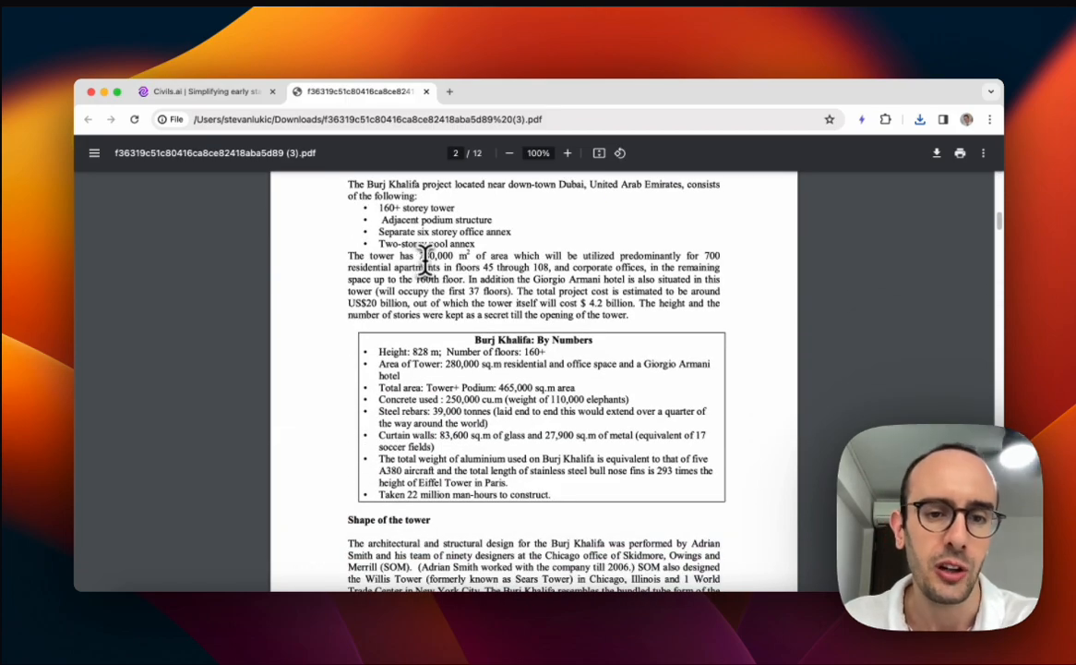
{"action": "scroll", "scroll_direction": "down", "scroll_amount": 3}
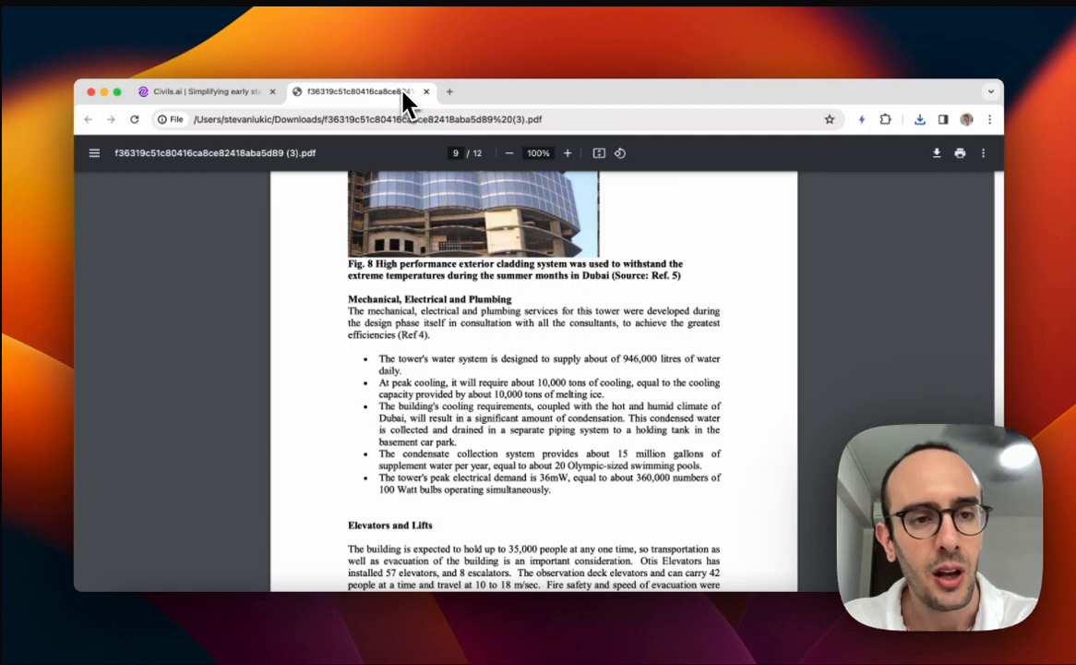
- Switch back to the Civils.ai project tab and close the documents list
{"action": "left_click", "coordinate": [203, 91]}
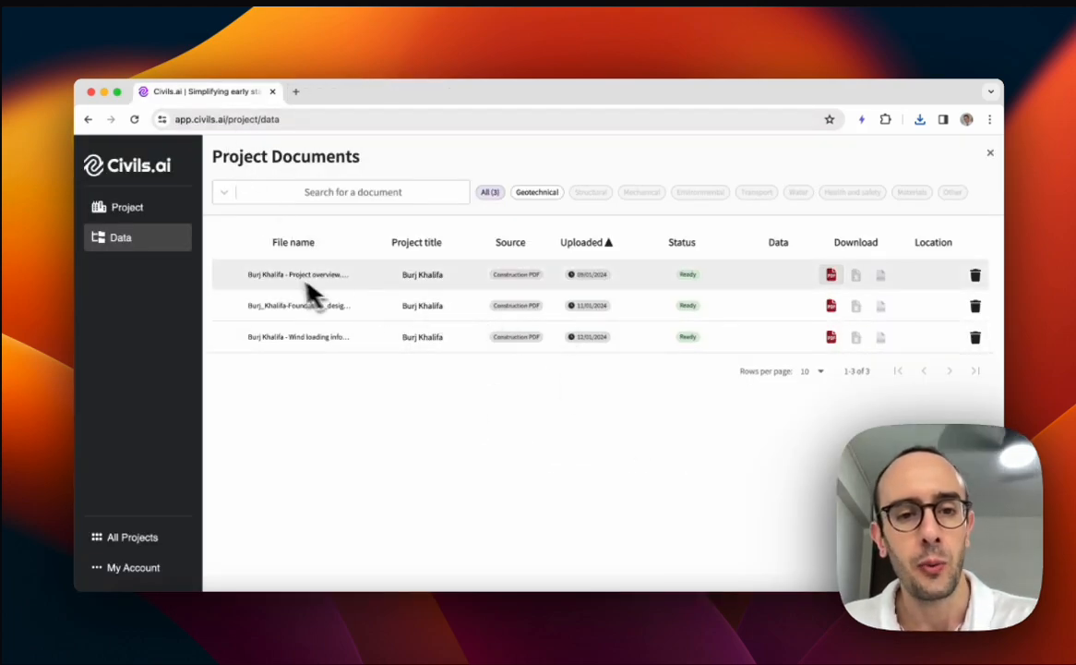
{"action": "mouse_move", "coordinate": [632, 211]}
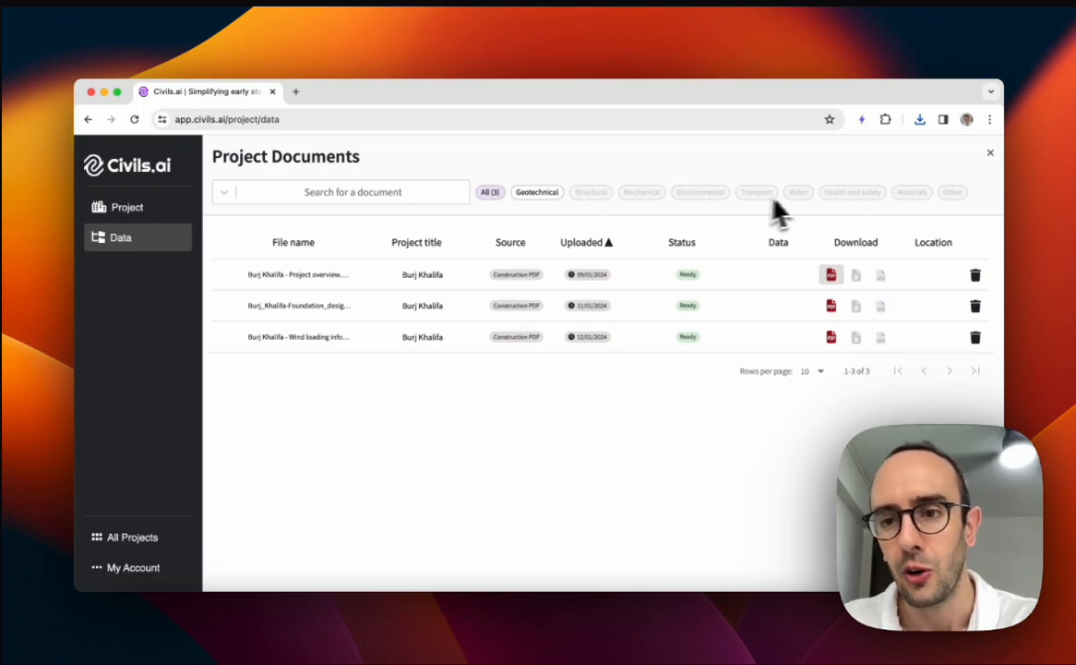
{"action": "mouse_move", "coordinate": [979, 175]}
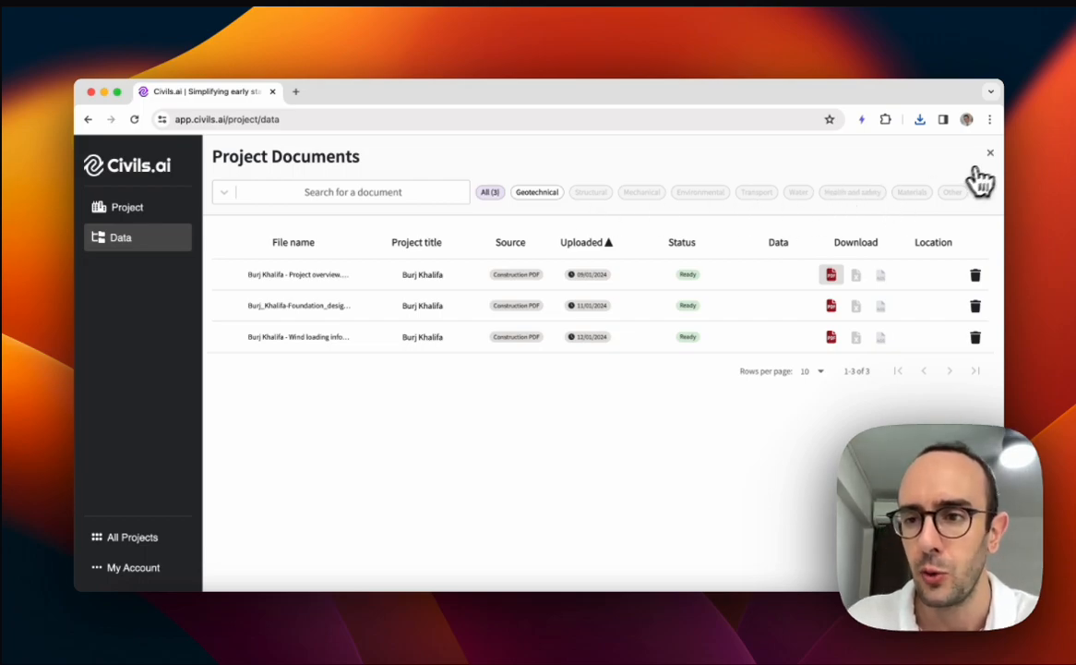
{"action": "left_click", "coordinate": [989, 152]}
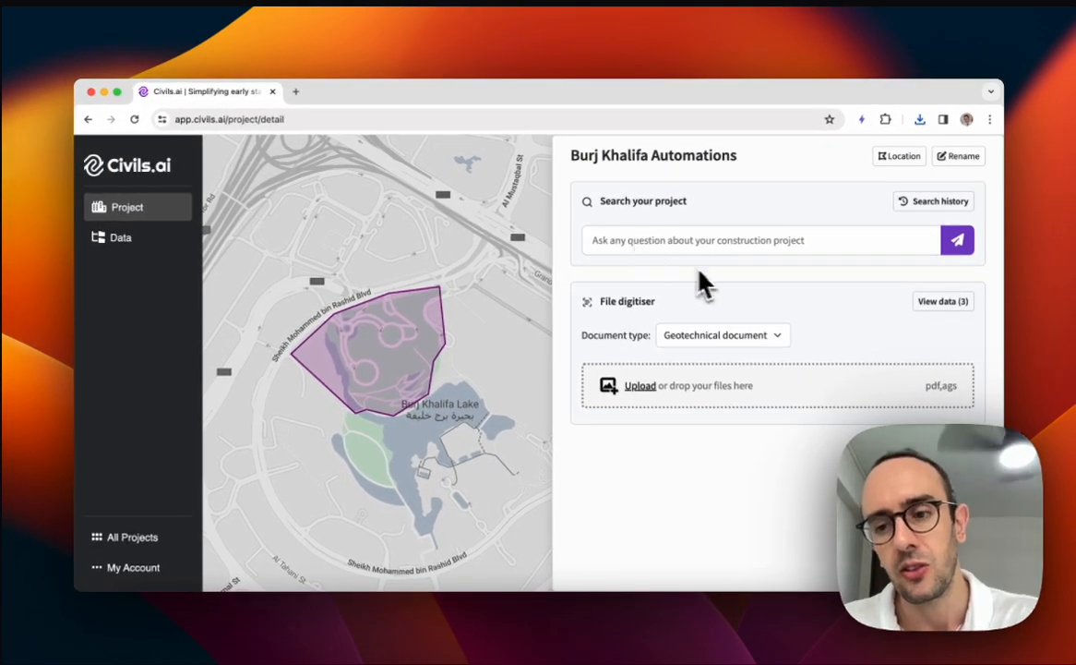
{"action": "mouse_move", "coordinate": [819, 263]}
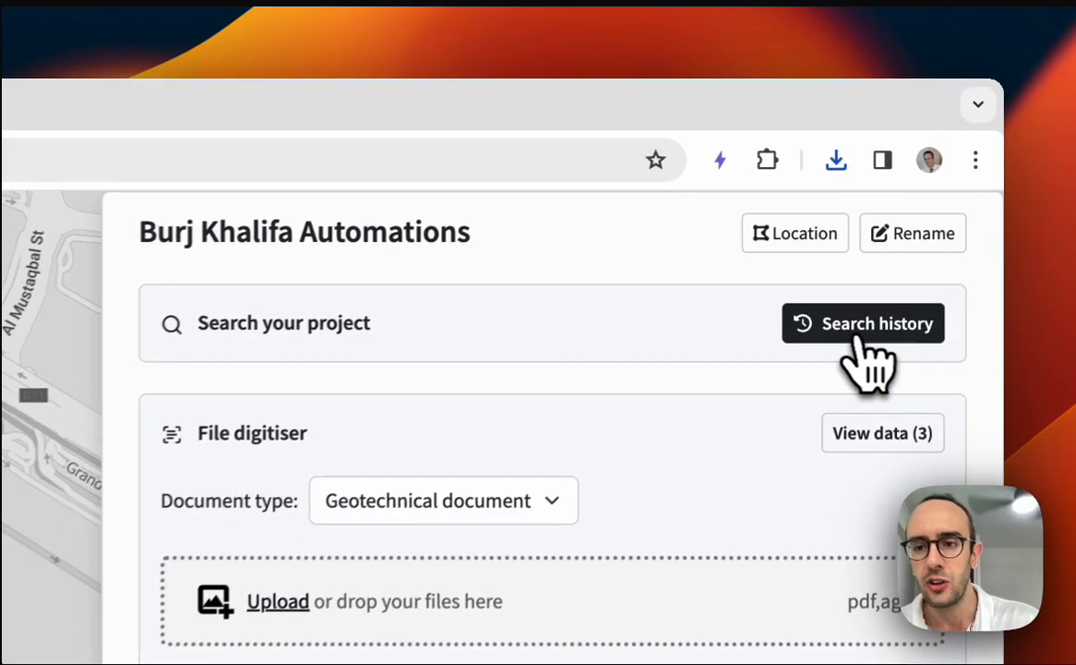
- From search history, ask for a pile load test results table sourced from page 12
{"action": "left_click", "coordinate": [862, 323]}
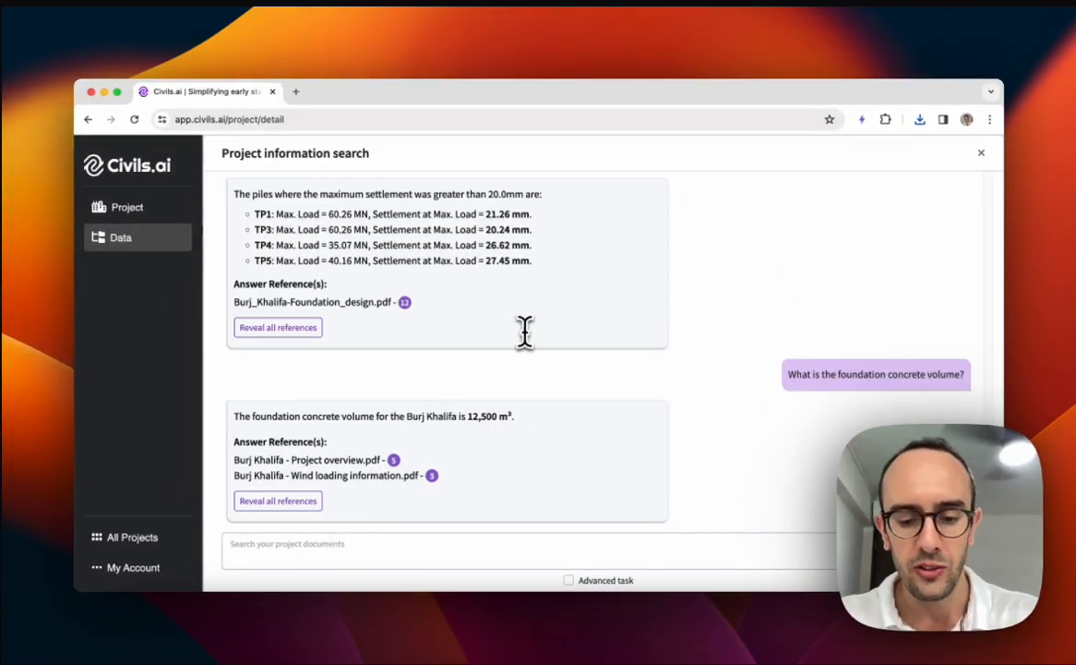
{"action": "type", "text": "create a"}
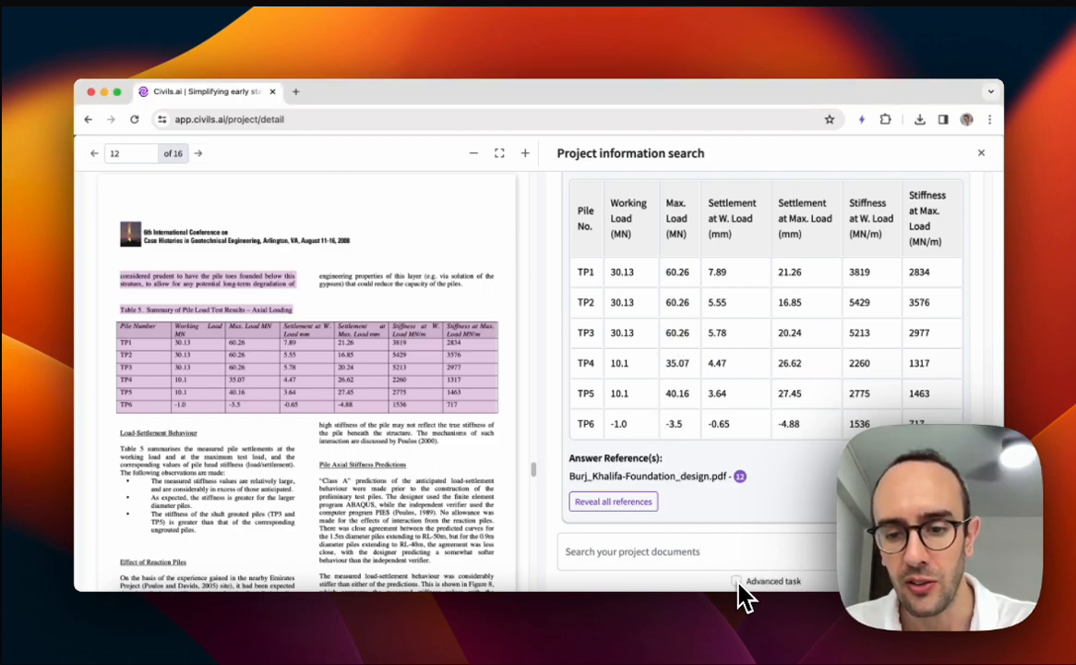
- With Advanced task on, ask which piles exceed 20.0 mm maximum settlement
{"action": "left_click", "coordinate": [741, 581]}
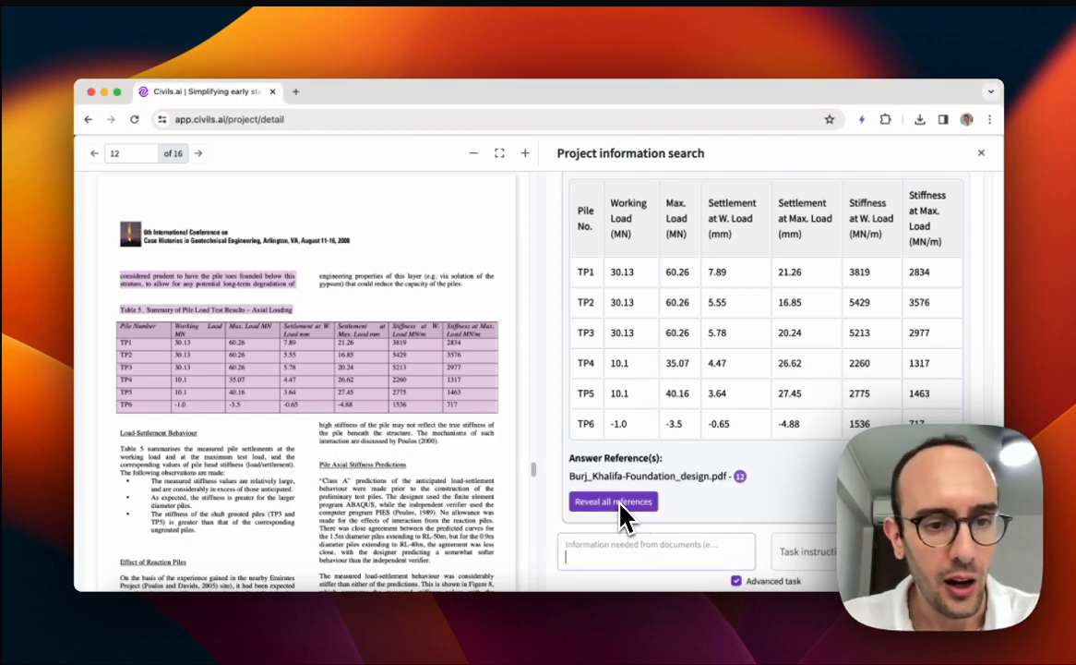
{"action": "type", "text": "pile load"}
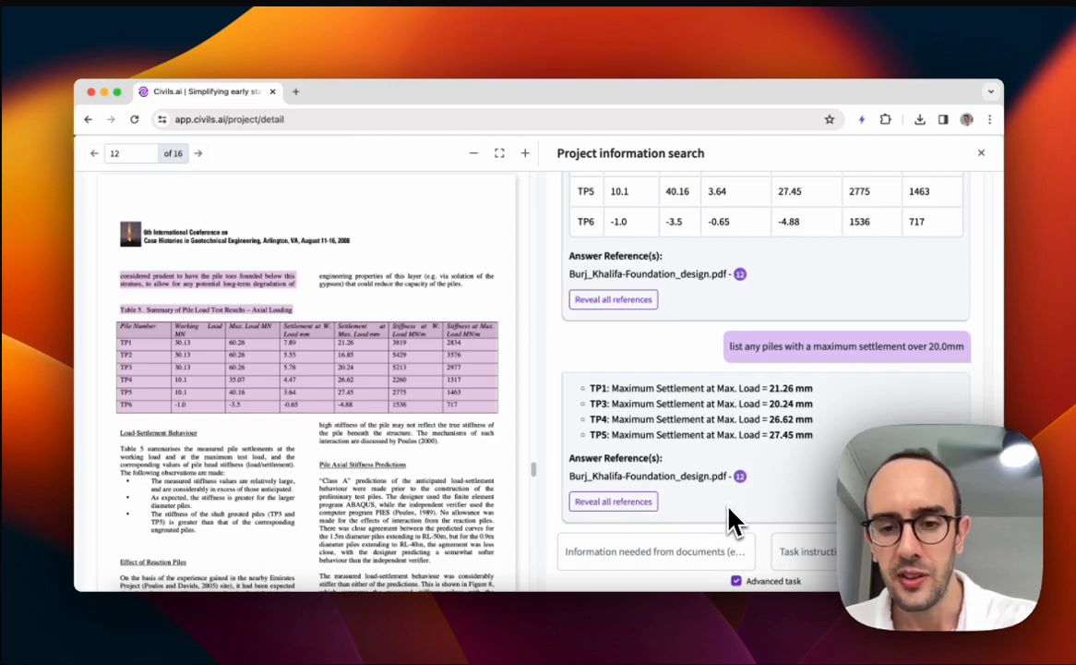
{"action": "mouse_move", "coordinate": [323, 383]}
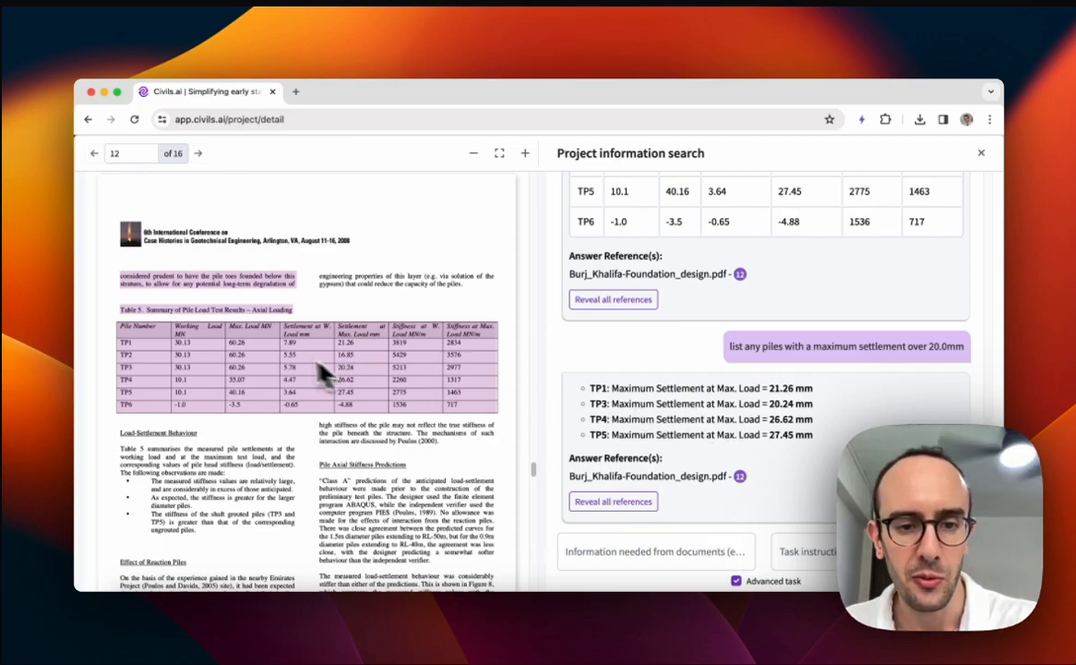
{"action": "mouse_move", "coordinate": [928, 371]}
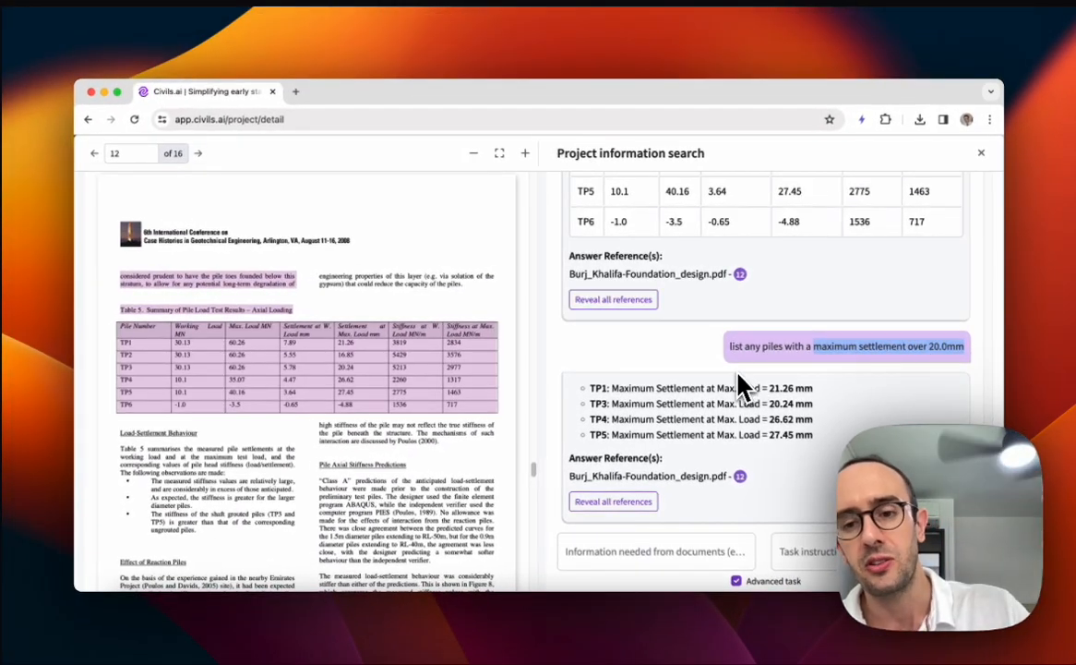
{"action": "mouse_move", "coordinate": [819, 367]}
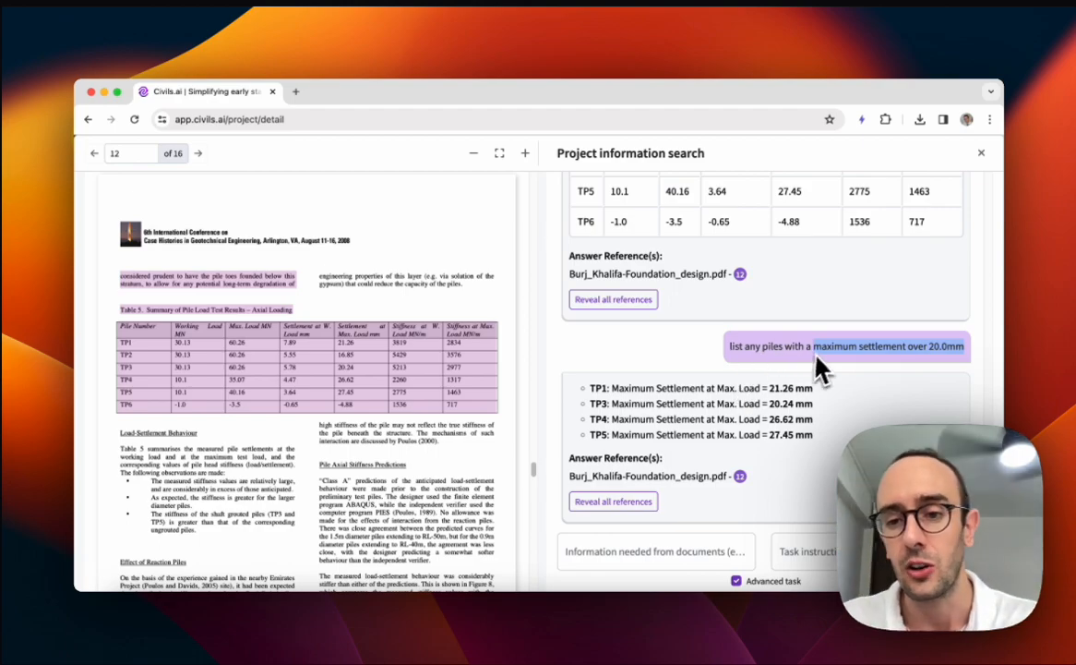
{"action": "mouse_move", "coordinate": [939, 258]}
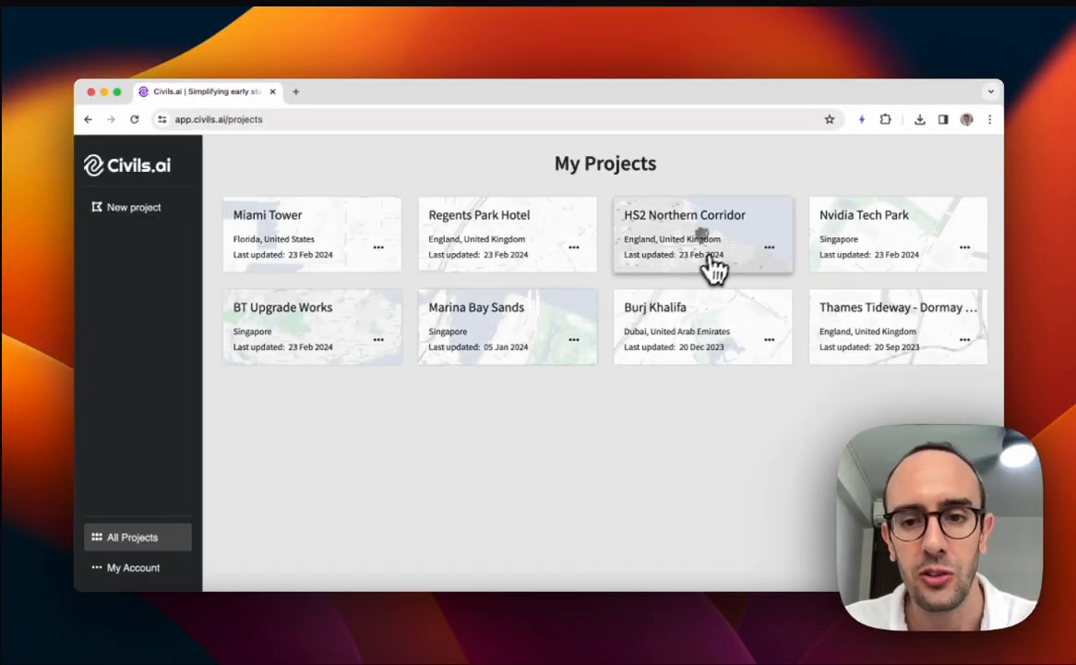
- View borehole Tq38sw79's extracted geology layers in a project's Data list, then open 01 Example Reports
{"action": "left_click", "coordinate": [703, 234]}
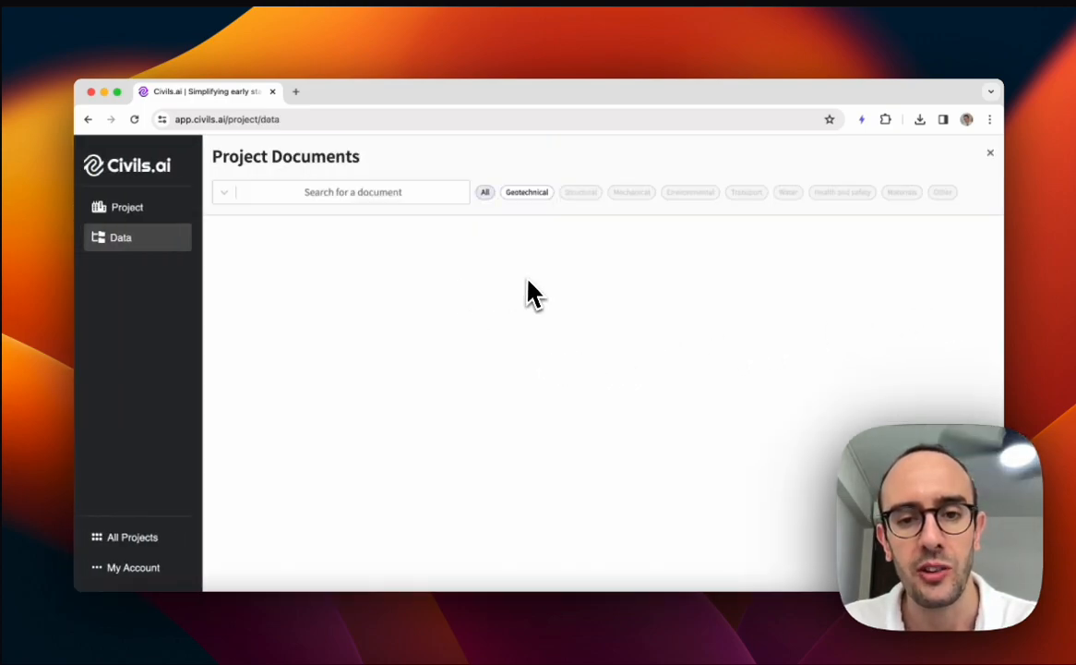
{"action": "left_click", "coordinate": [526, 192]}
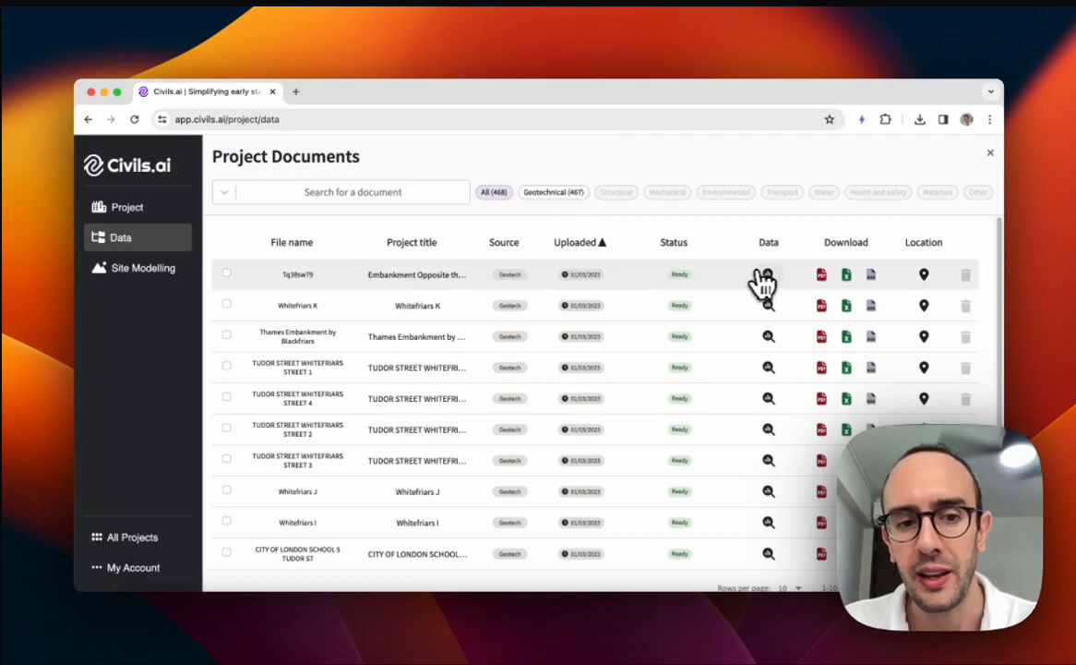
{"action": "left_click", "coordinate": [767, 274]}
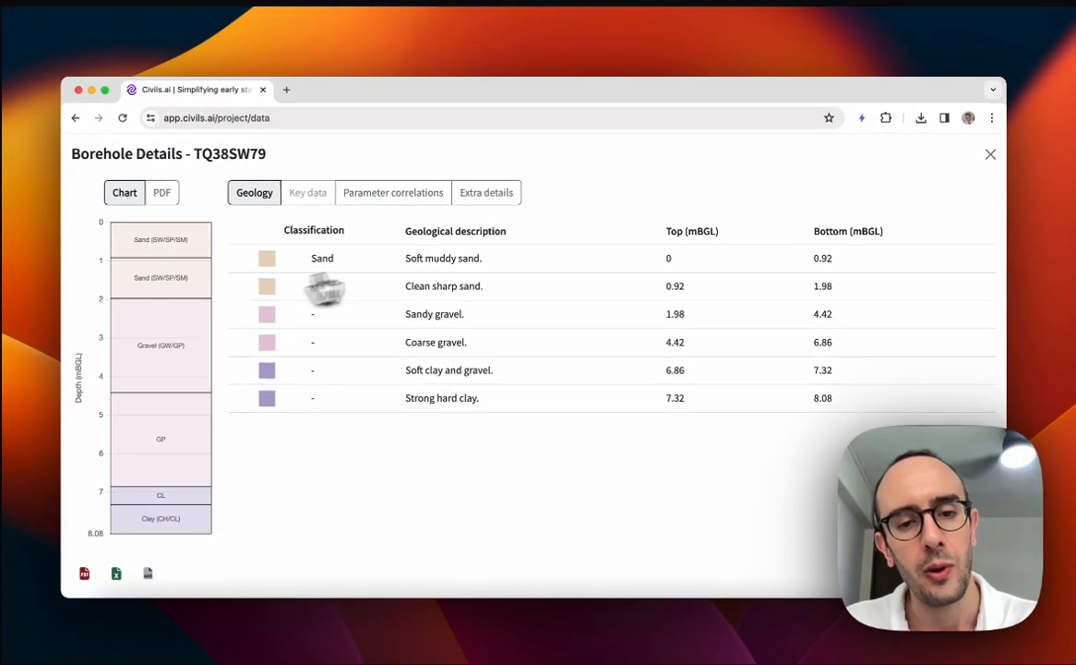
{"action": "left_click", "coordinate": [990, 155]}
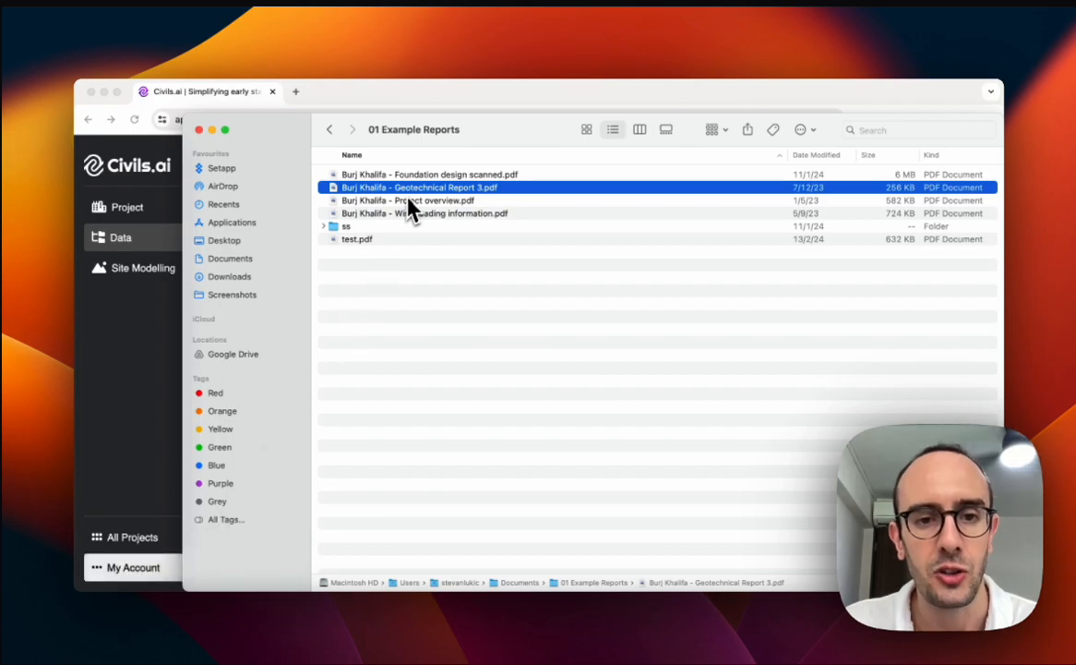
- Open Burj Khalifa - Geotechnical Report 3.pdf in Preview and scroll its soil descriptions
{"action": "double_click", "coordinate": [413, 187]}
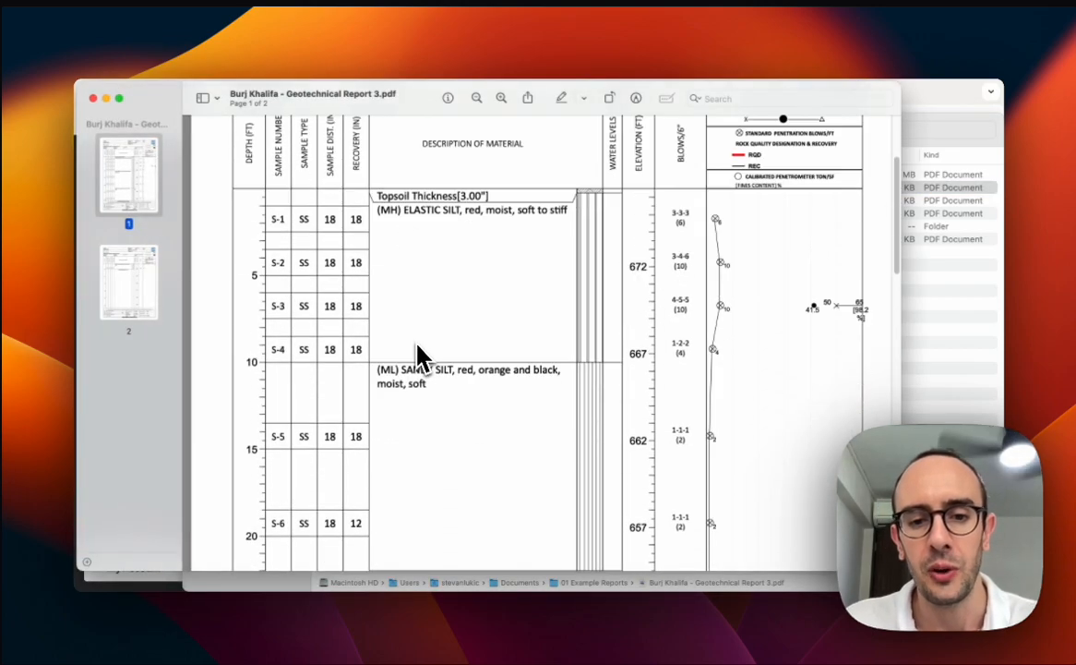
{"action": "scroll", "scroll_direction": "down", "scroll_amount": 3}
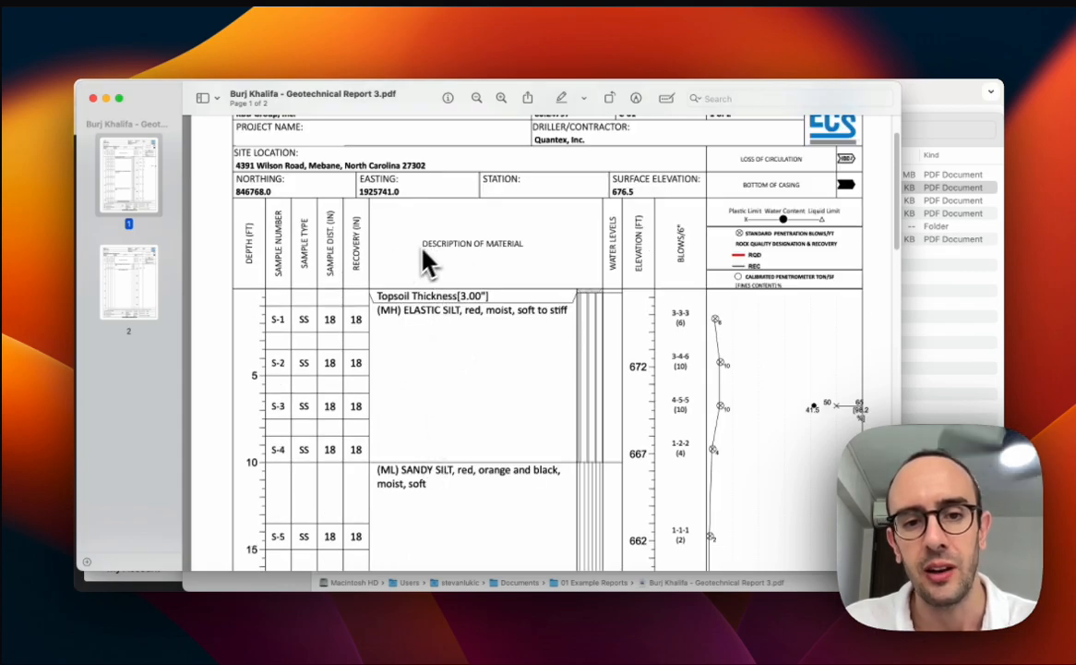
{"action": "scroll", "scroll_direction": "down", "scroll_amount": 3}
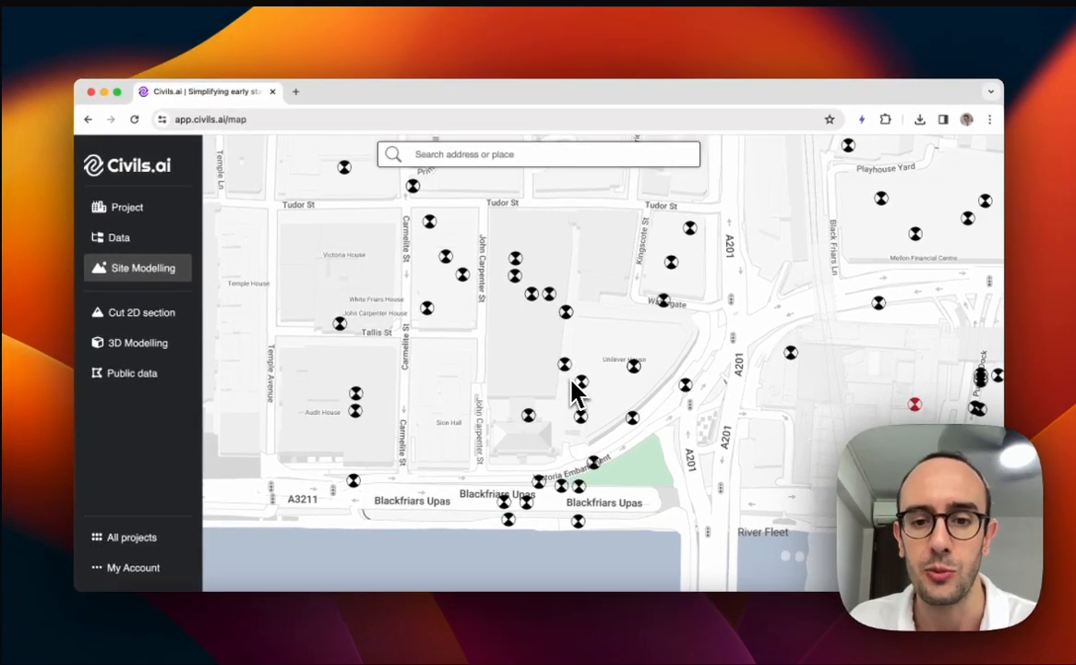
{"action": "mouse_move", "coordinate": [470, 318]}
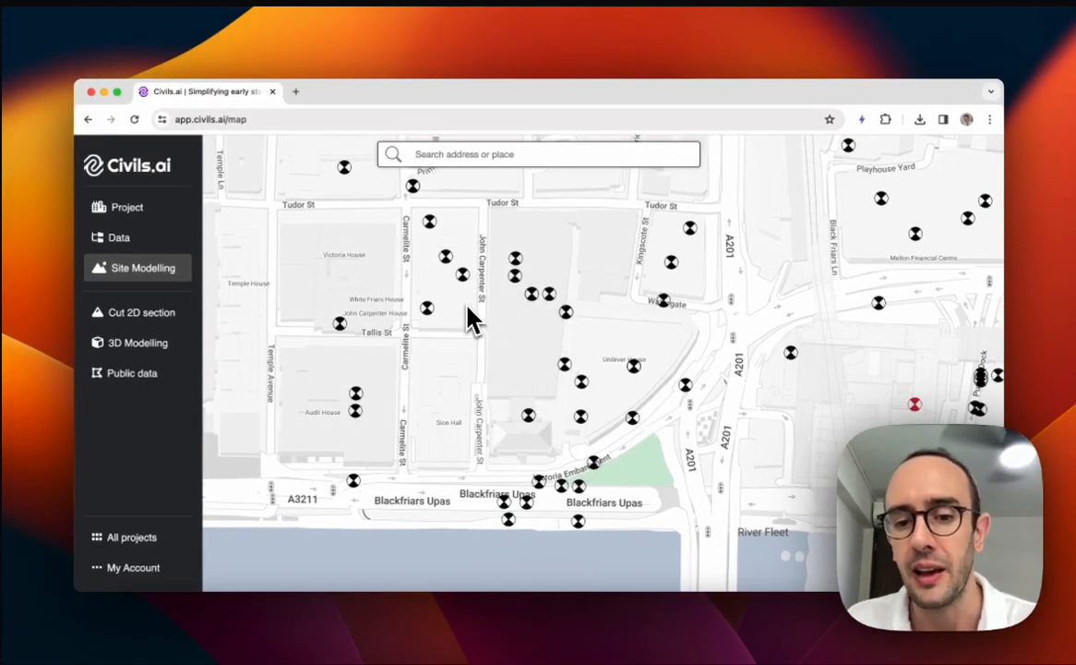